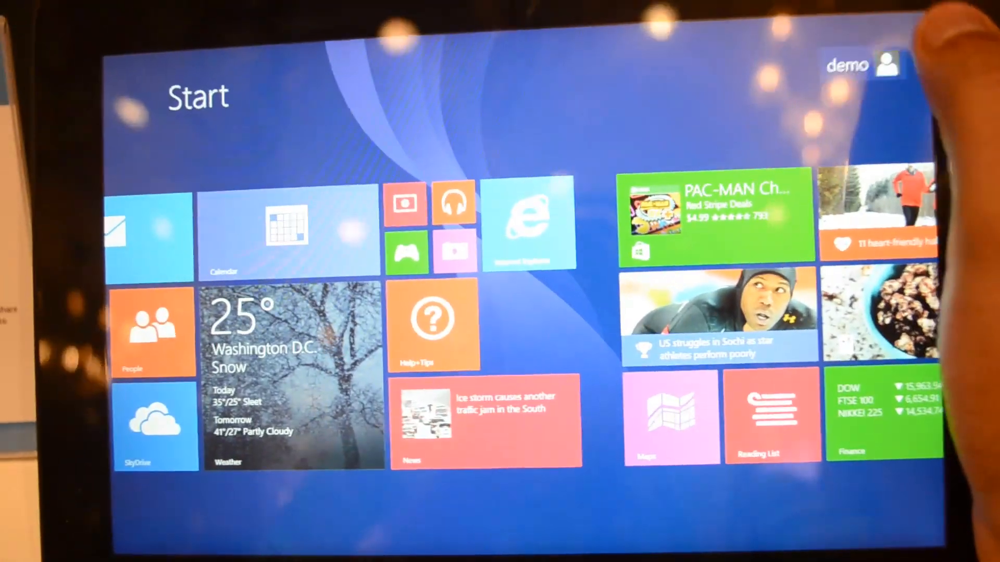
Open PC settings from the Settings charm on the Start screen.
click(886, 63)
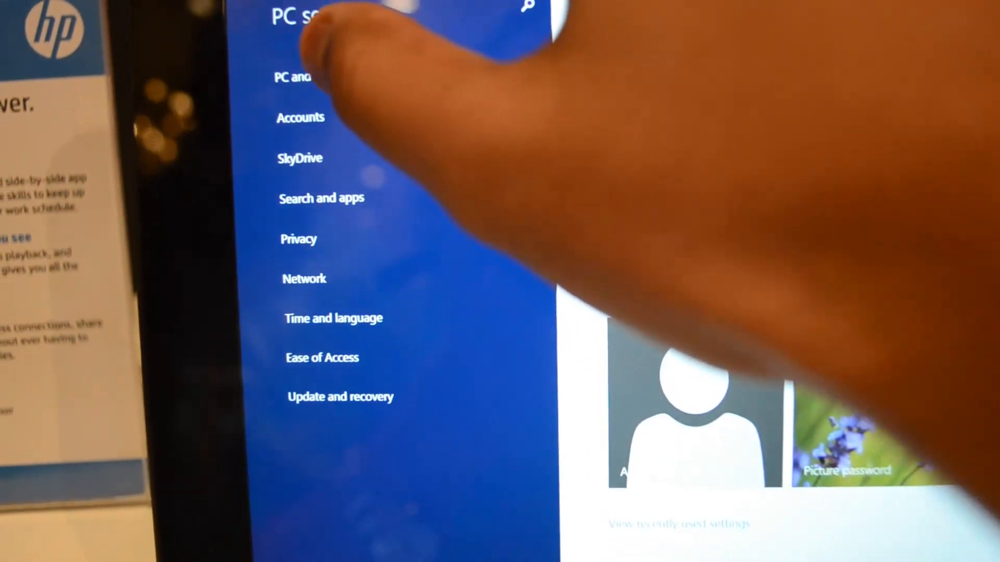
Review PC info under PC and devices (Atom processor, 2 GB RAM), then return to Start.
click(296, 77)
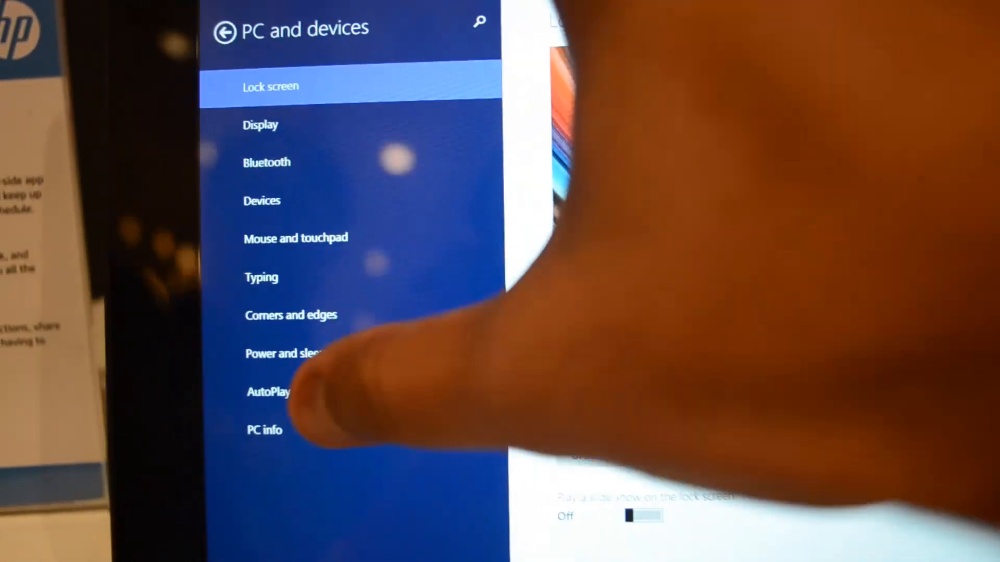
click(263, 430)
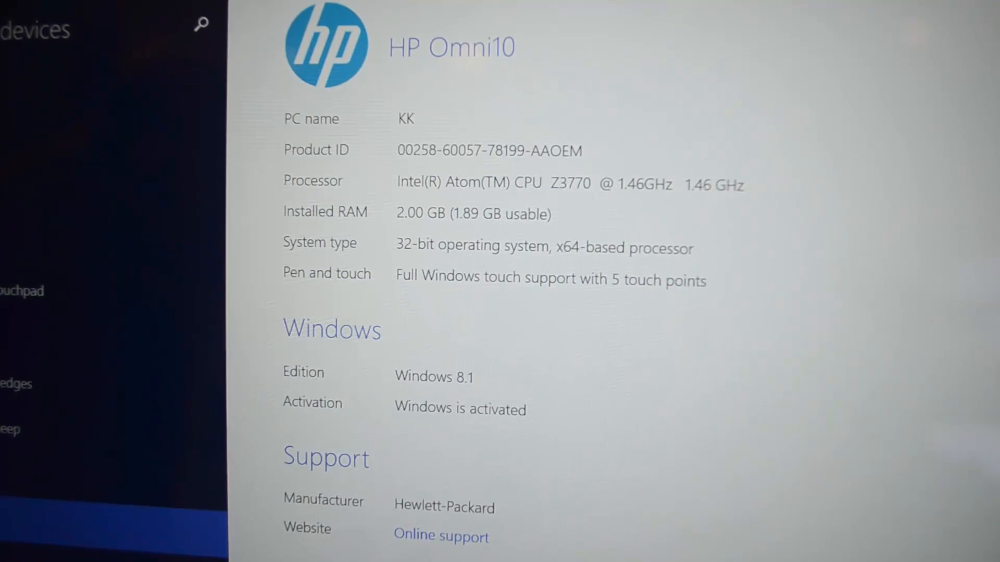
scroll(down, 3)
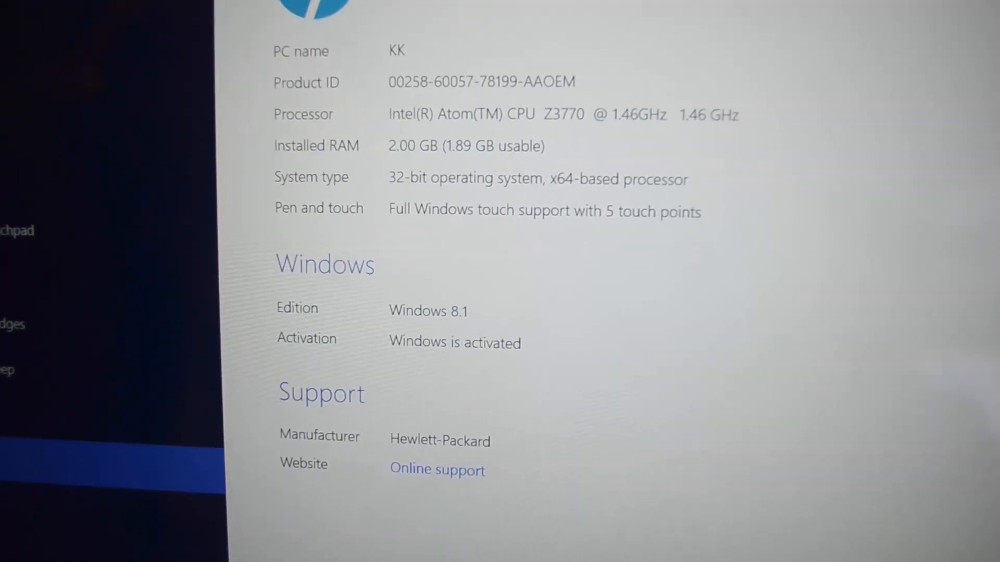
scroll(down, 3)
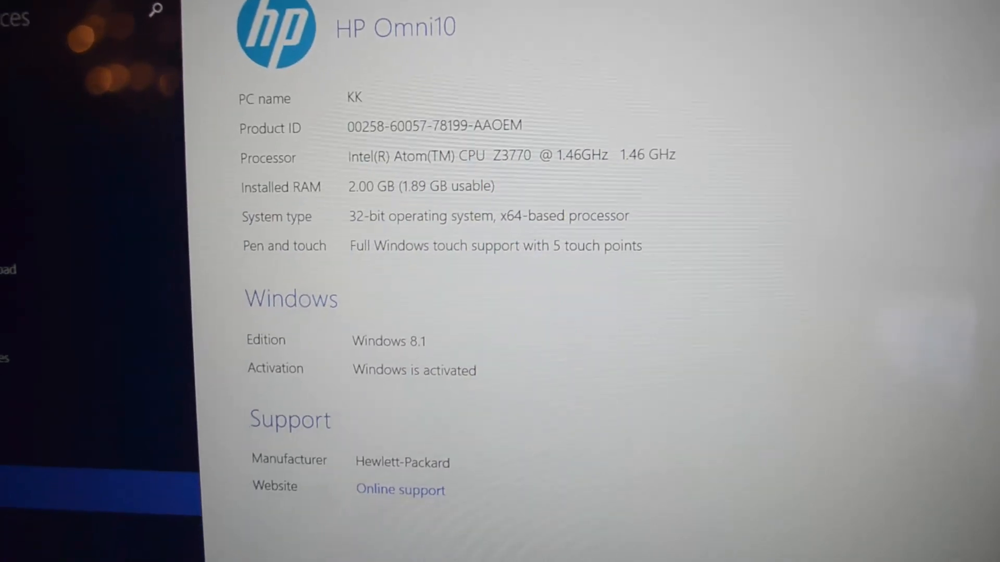
scroll(down, 3)
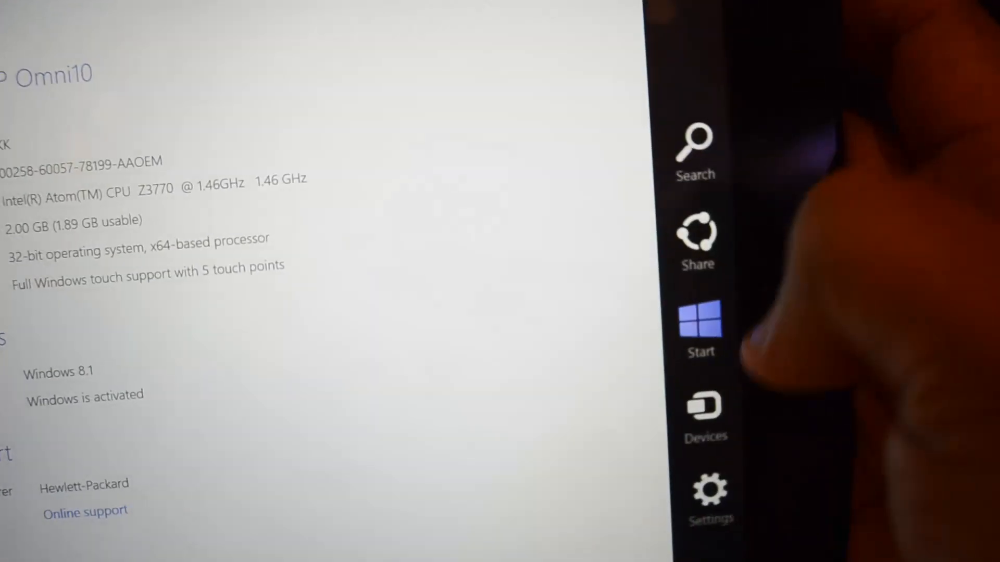
click(699, 328)
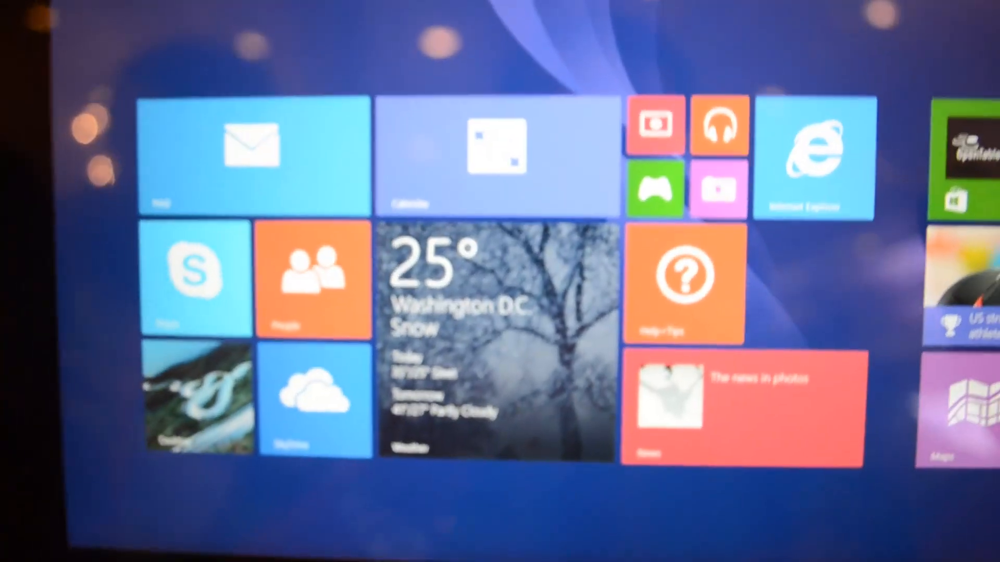